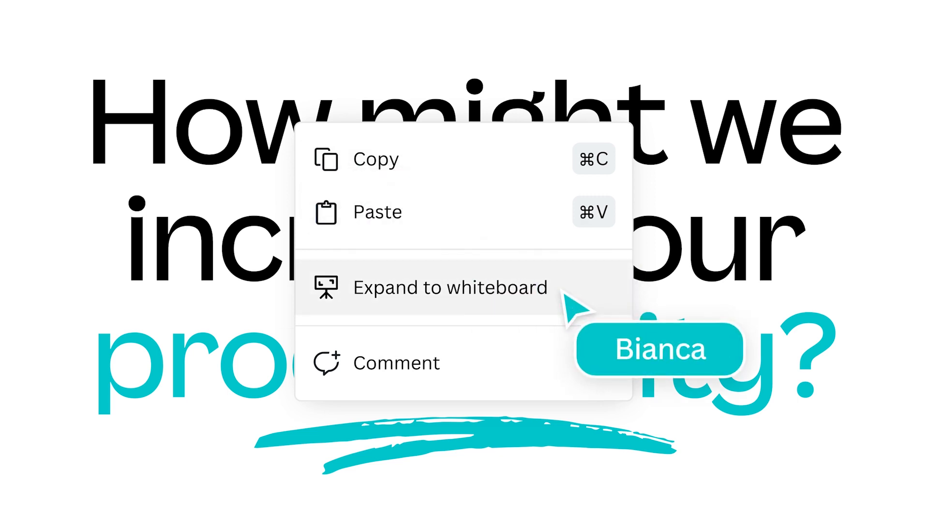
Step: Go to the Canva Home dashboard after the intro
{"action": "left_click", "coordinate": [449, 287]}
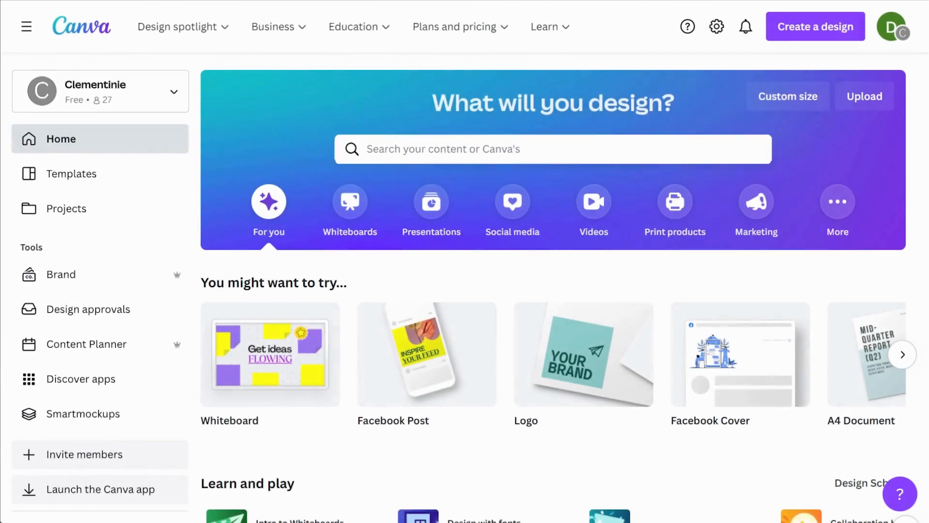
Step: Search Home for 'whiteboard' to list the whiteboard templates
{"action": "type", "text": "whiteboard"}
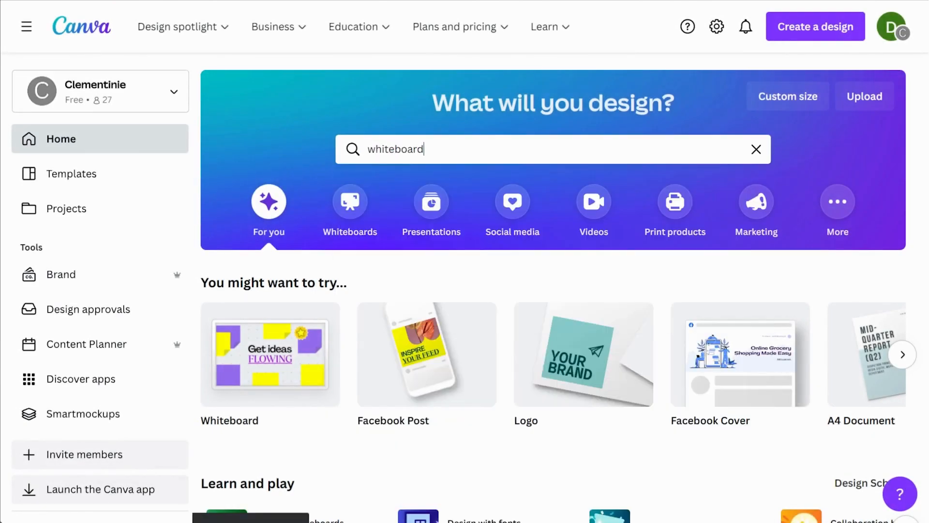
{"action": "left_click", "coordinate": [349, 204]}
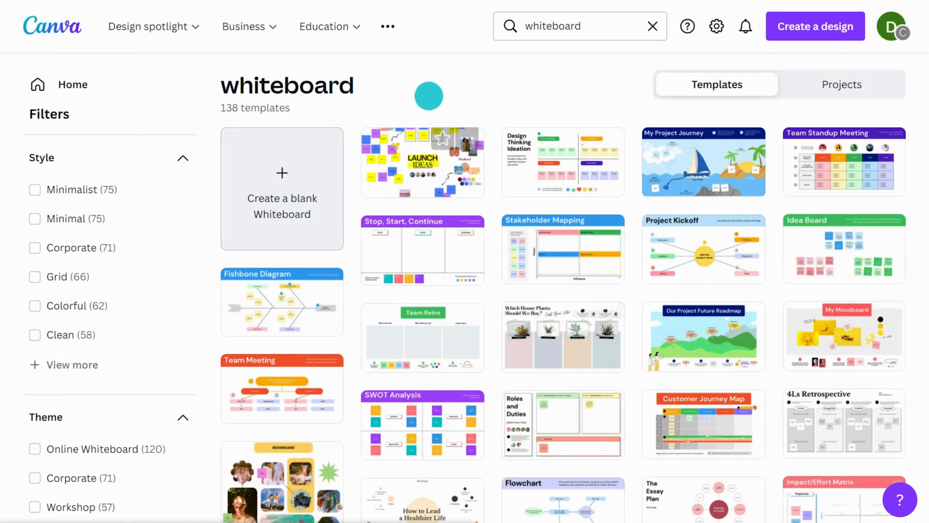
Step: Open the Launch Ideas template, show the timer, and zoom into the board
{"action": "left_click", "coordinate": [281, 188]}
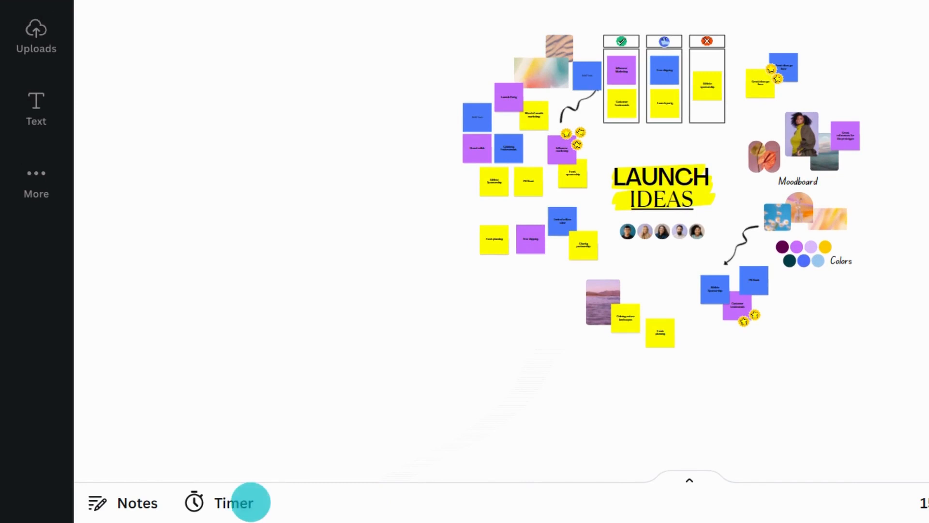
{"action": "left_click", "coordinate": [221, 502]}
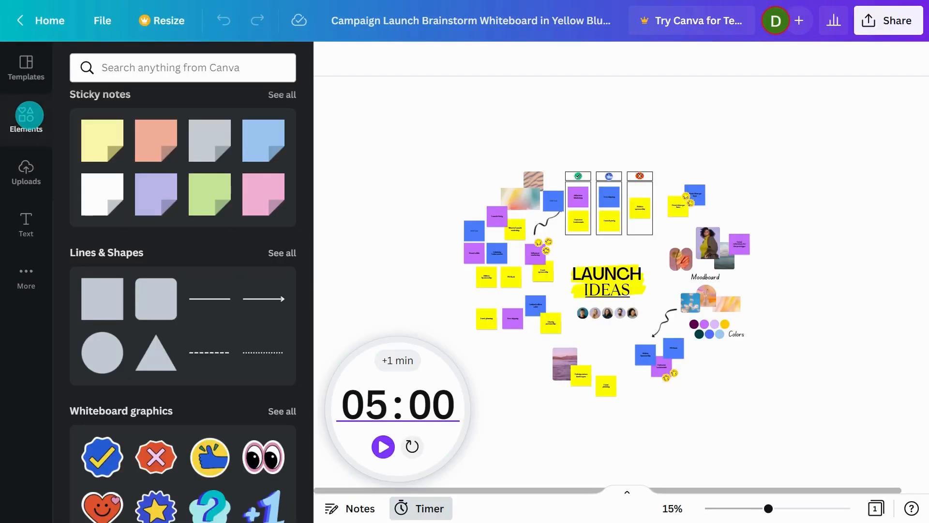
{"action": "scroll", "scroll_direction": "down", "scroll_amount": 3}
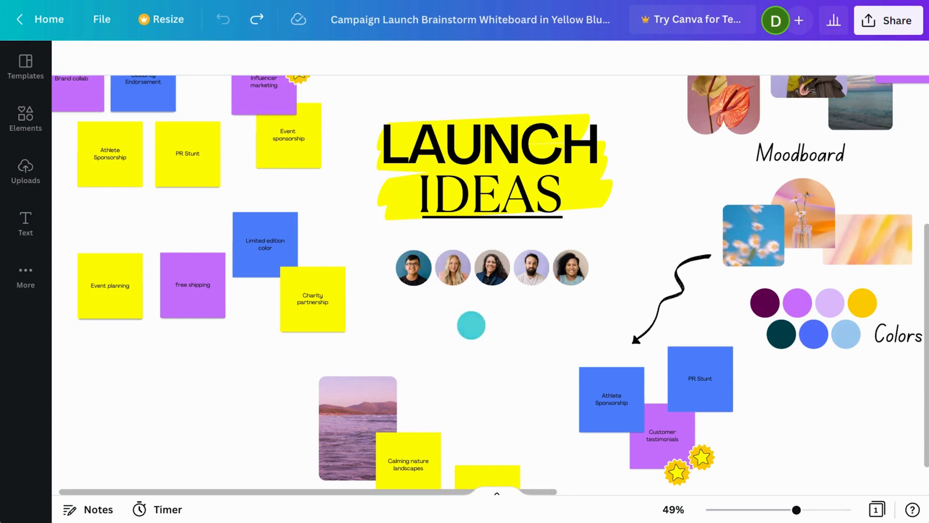
Step: Add a sticky note, move it into empty space, and type 'Competitio'
{"action": "left_click", "coordinate": [24, 118]}
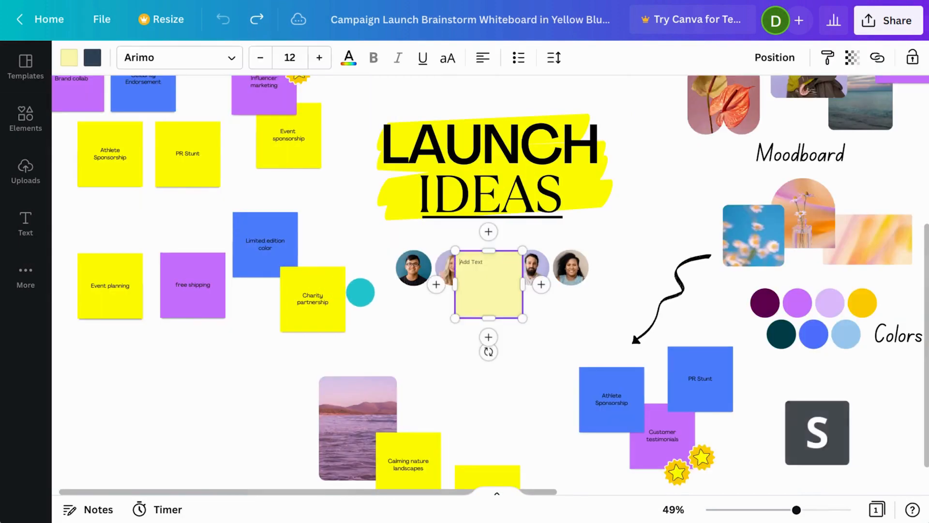
{"action": "left_click_drag", "start_coordinate": [489, 284], "coordinate": [210, 400]}
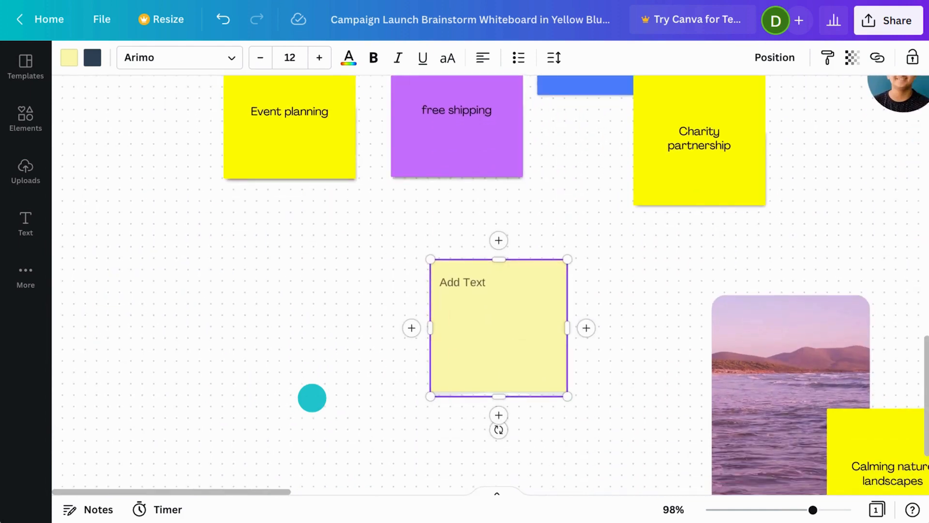
{"action": "type", "text": "Competitio"}
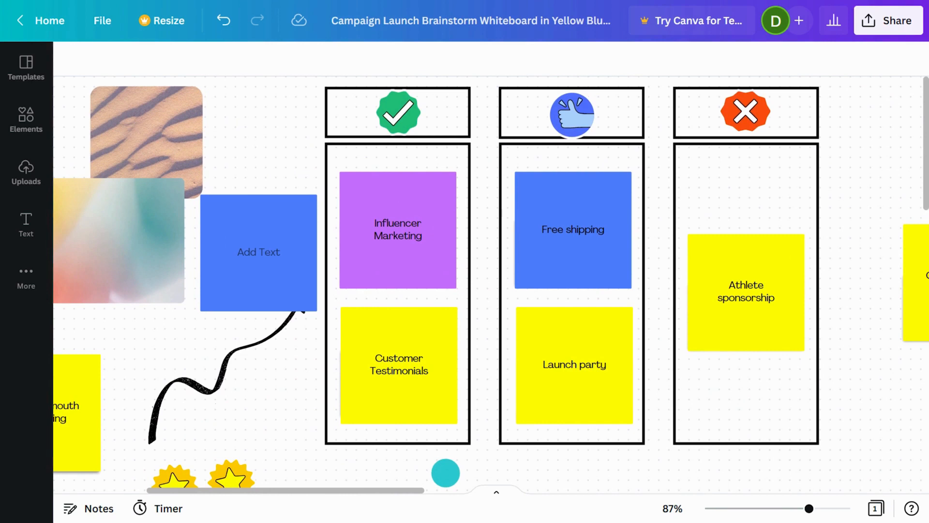
Step: Set the board zoom to Fit so the whole whiteboard shows
{"action": "left_click", "coordinate": [671, 509]}
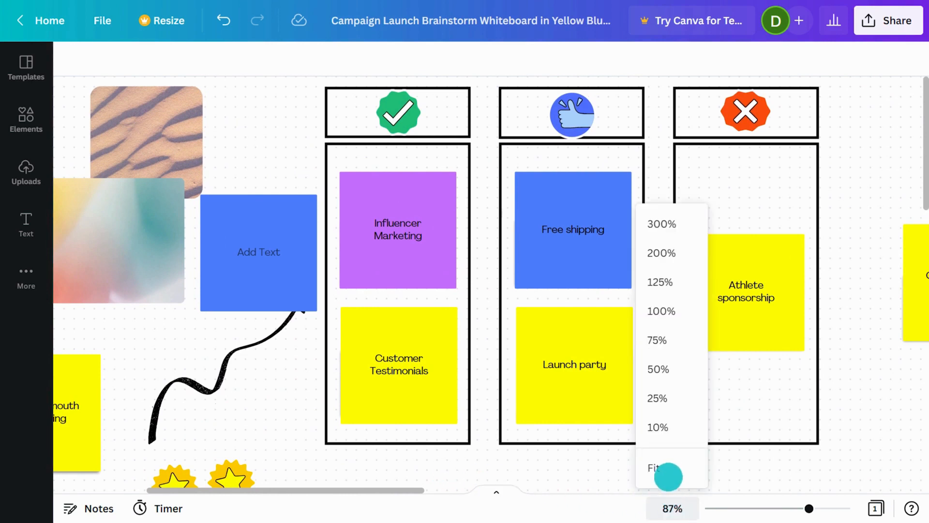
{"action": "left_click", "coordinate": [654, 468]}
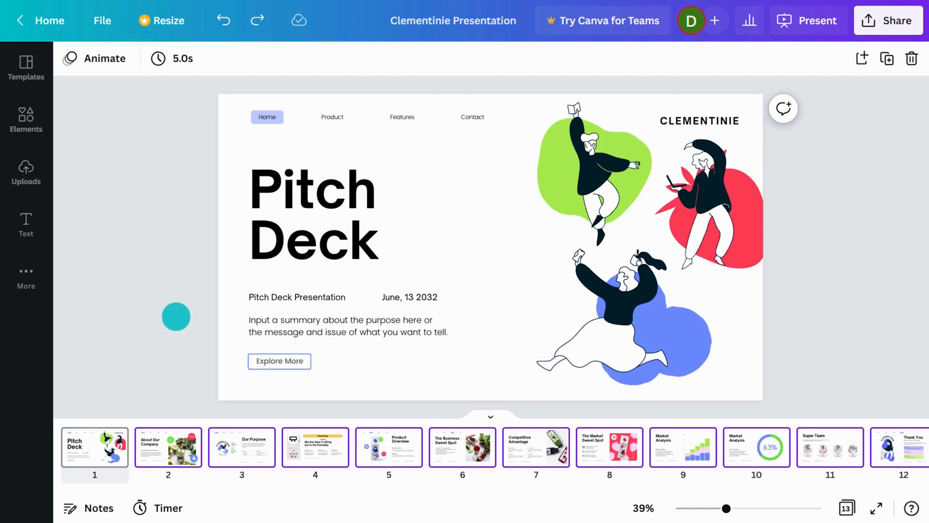
Step: Expand the first Pitch Deck slide to a whiteboard and explore the added space
{"action": "right_click", "coordinate": [478, 230]}
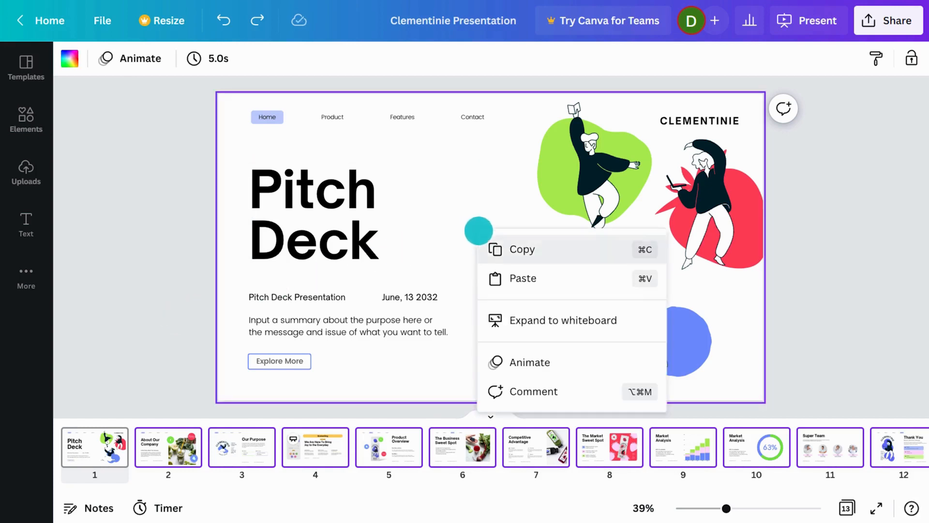
{"action": "left_click", "coordinate": [562, 320]}
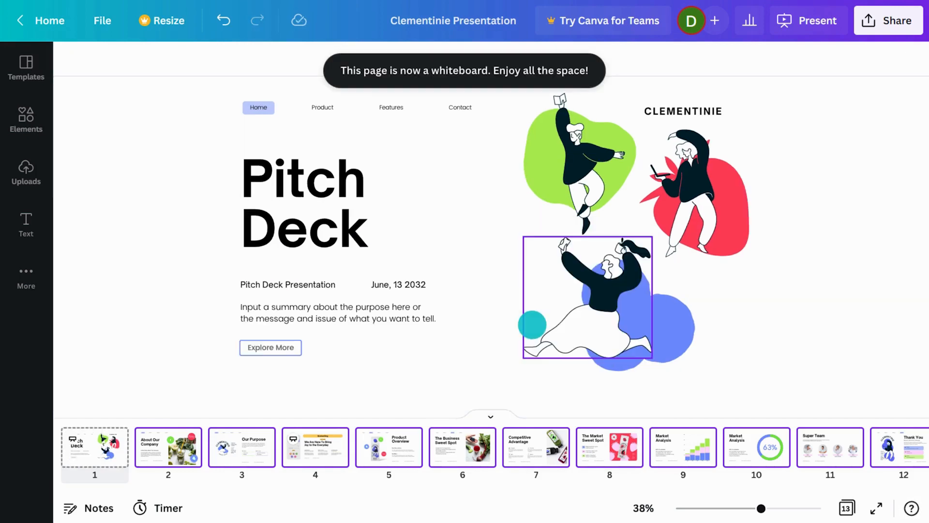
{"action": "left_click_drag", "start_coordinate": [761, 508], "coordinate": [772, 508]}
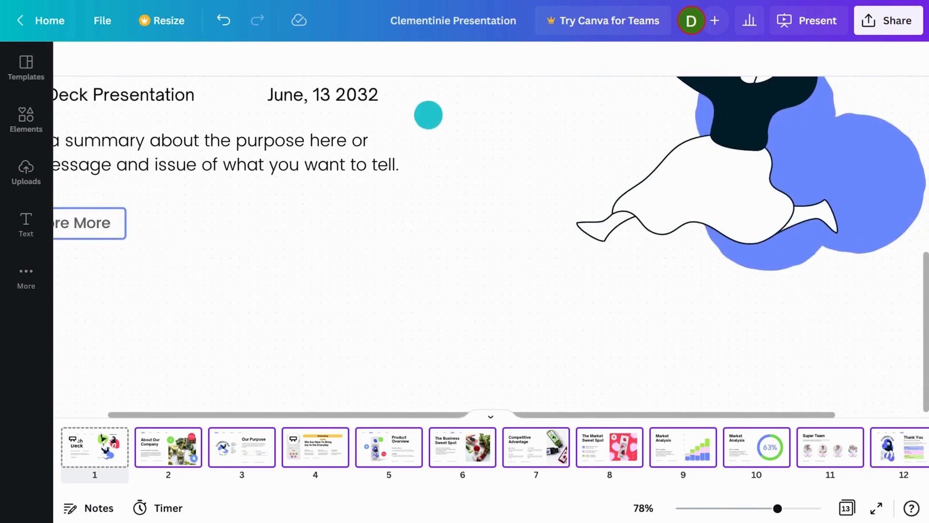
{"action": "left_click", "coordinate": [643, 507]}
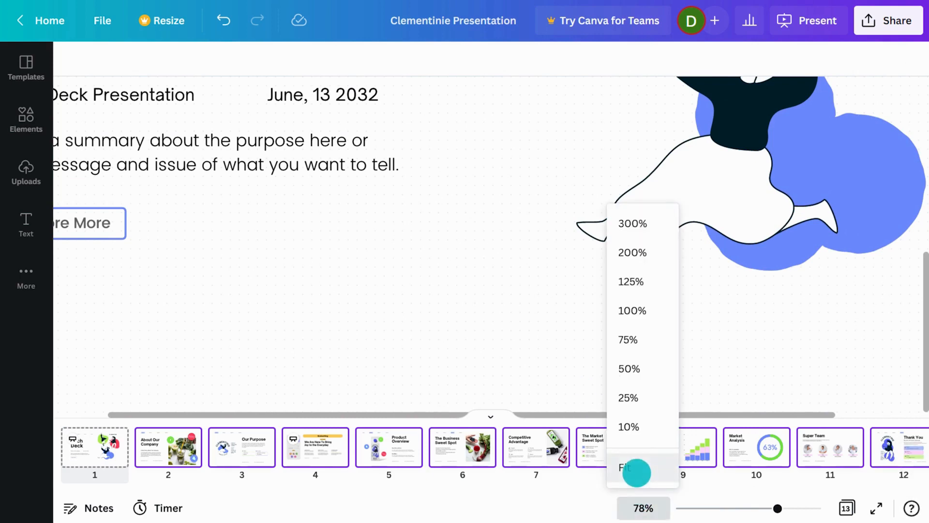